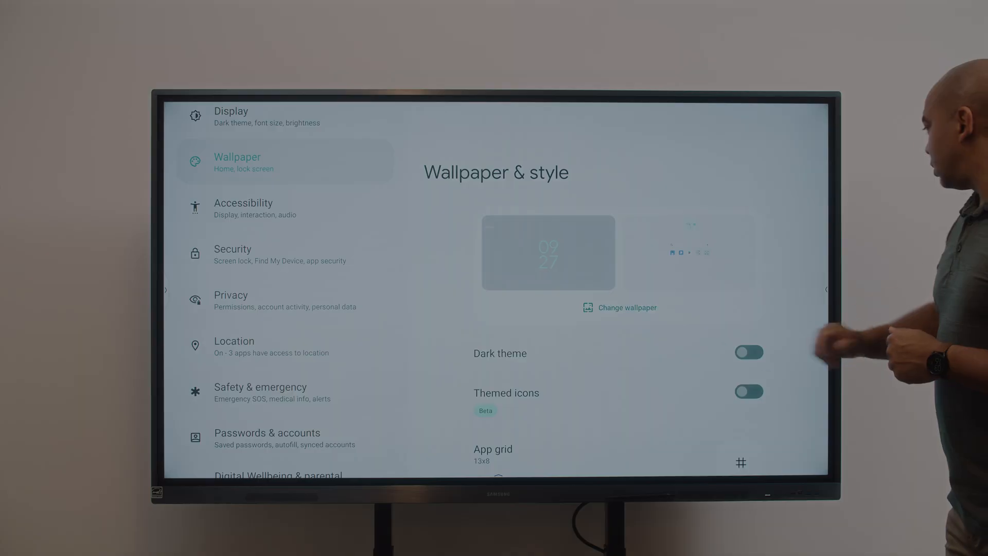
Step: Apply a green leaf wallpaper from the on-device collection to the home and lock screens
{"action": "left_click", "coordinate": [619, 308]}
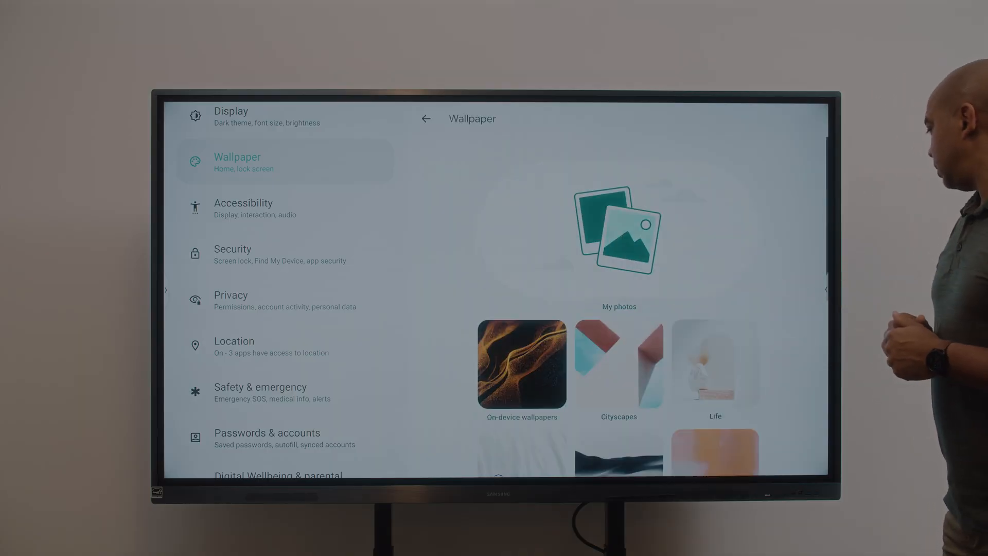
{"action": "left_click", "coordinate": [715, 368]}
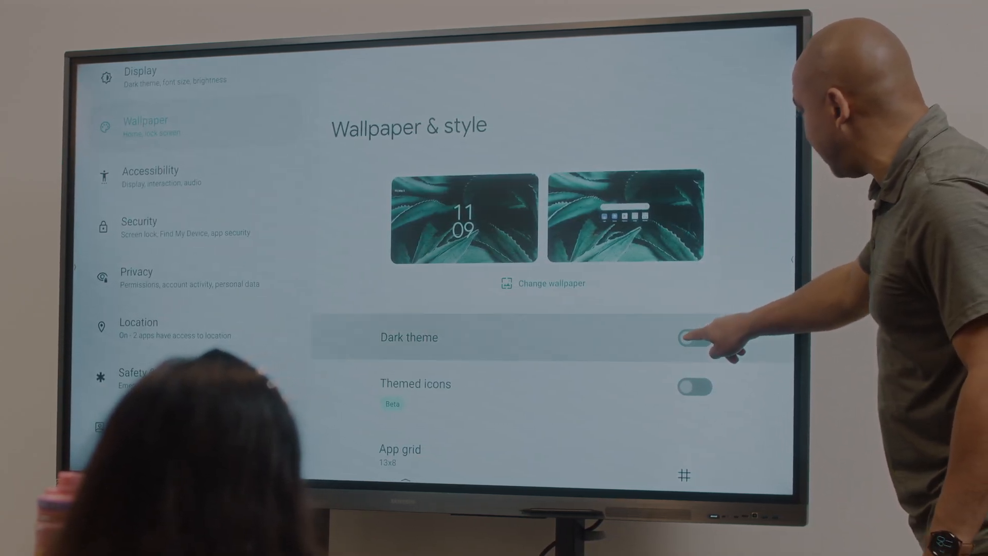
Step: Switch on the Dark theme toggle on the Wallpaper & style page
{"action": "left_click", "coordinate": [687, 337]}
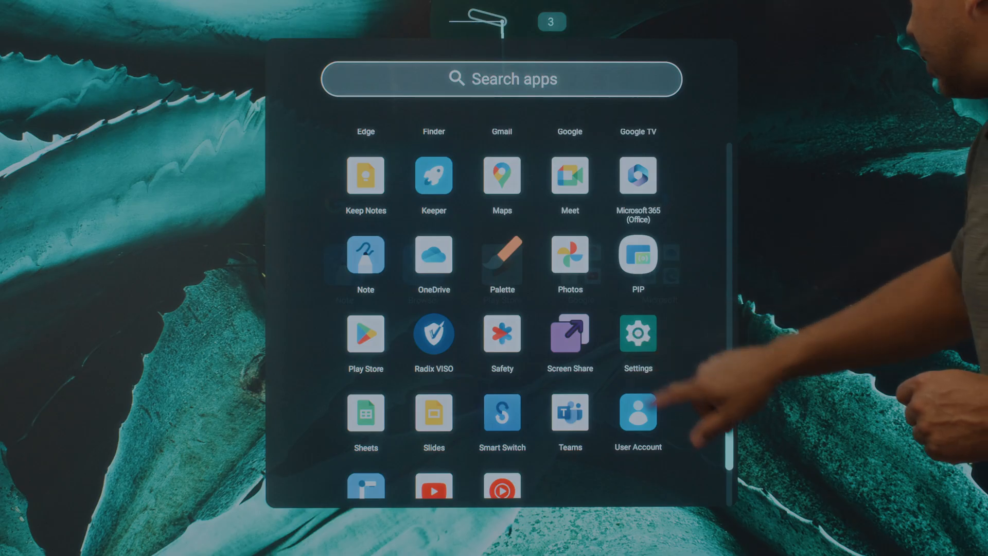
Step: Select a non-traditional mode under System > Gestures > System navigation
{"action": "left_click", "coordinate": [637, 333]}
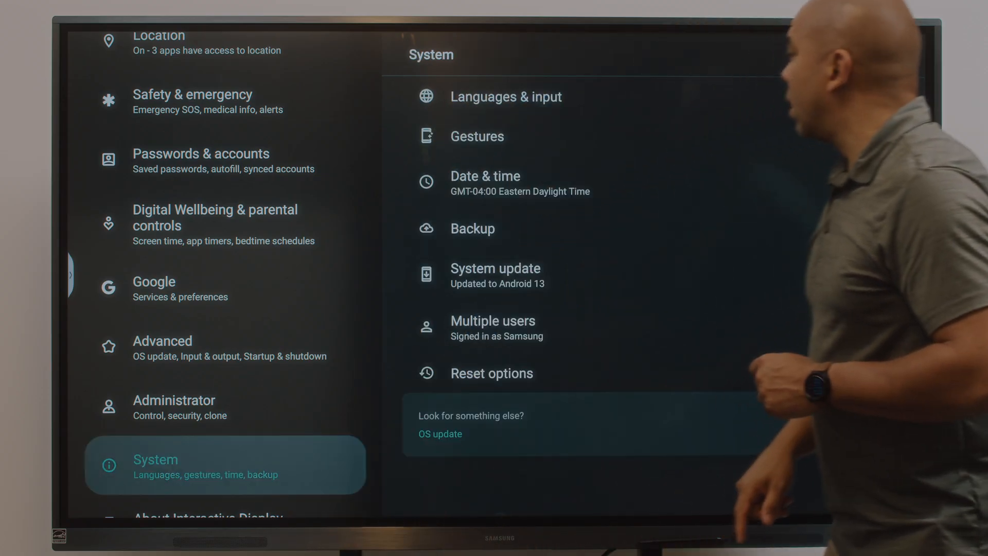
{"action": "left_click", "coordinate": [476, 136]}
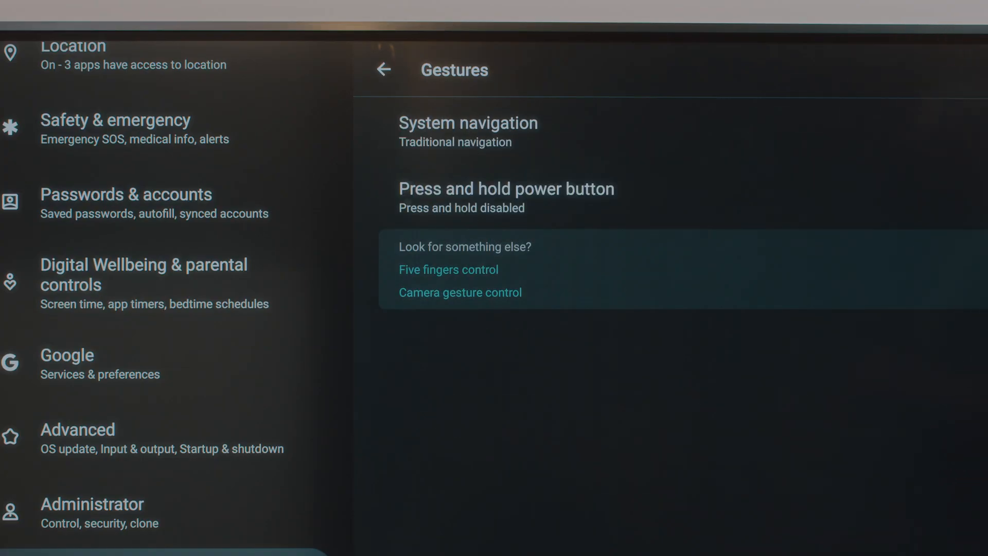
{"action": "left_click", "coordinate": [469, 131]}
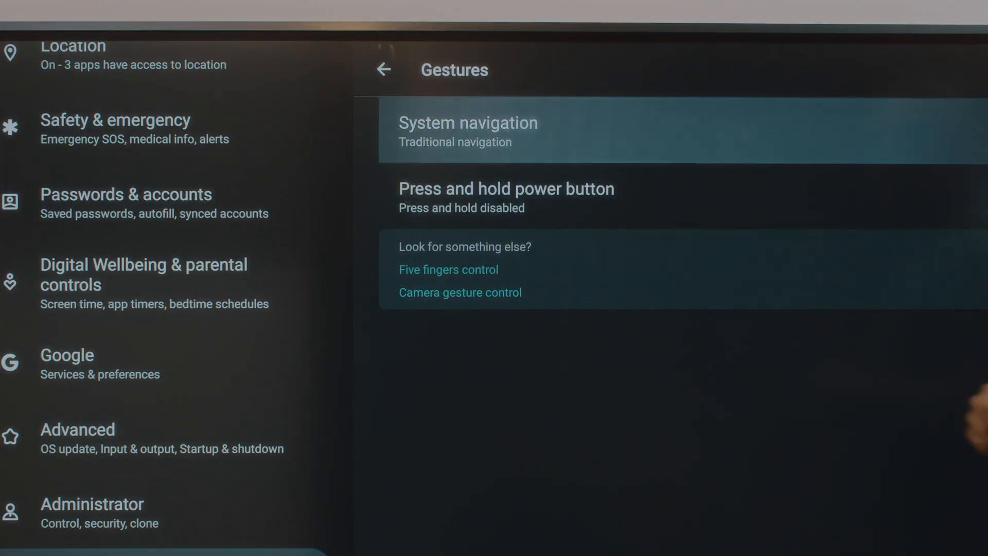
{"action": "left_click", "coordinate": [468, 131]}
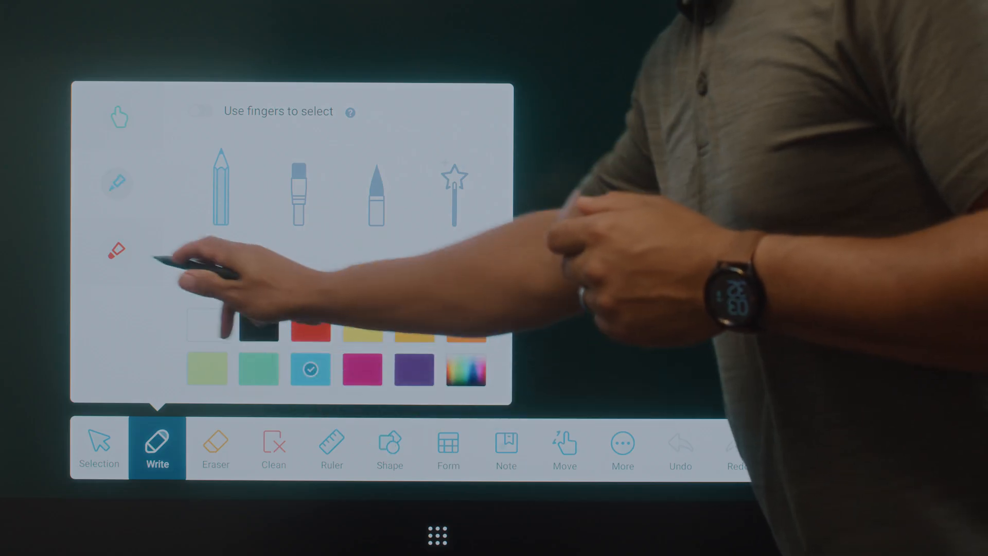
Step: Choose the yellow ink swatch in the Whiteboard pen panel, replacing blue
{"action": "left_click", "coordinate": [301, 190]}
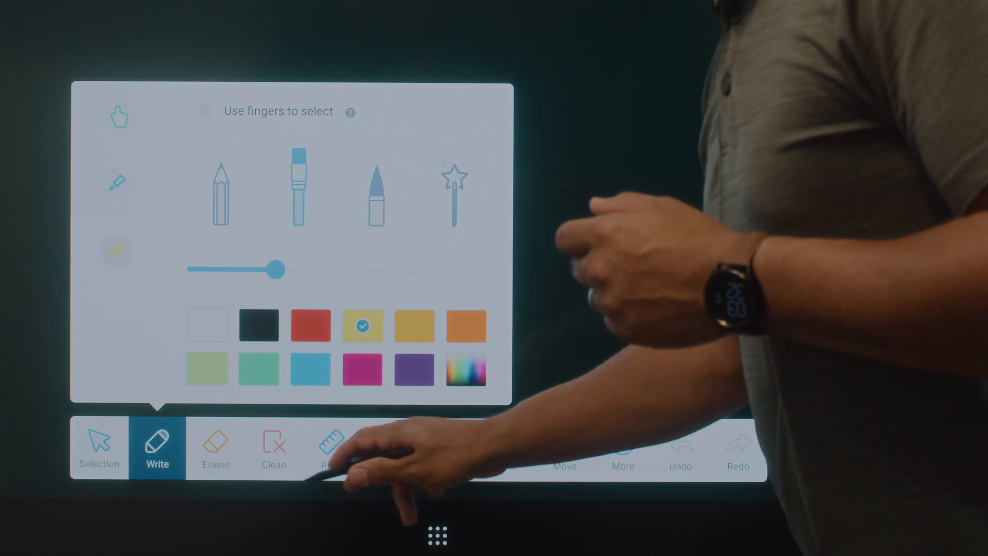